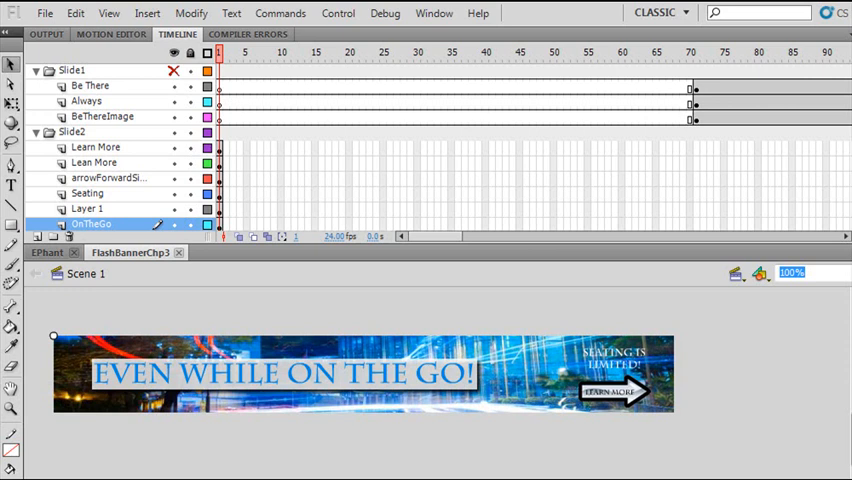
mouse_move(388, 281)
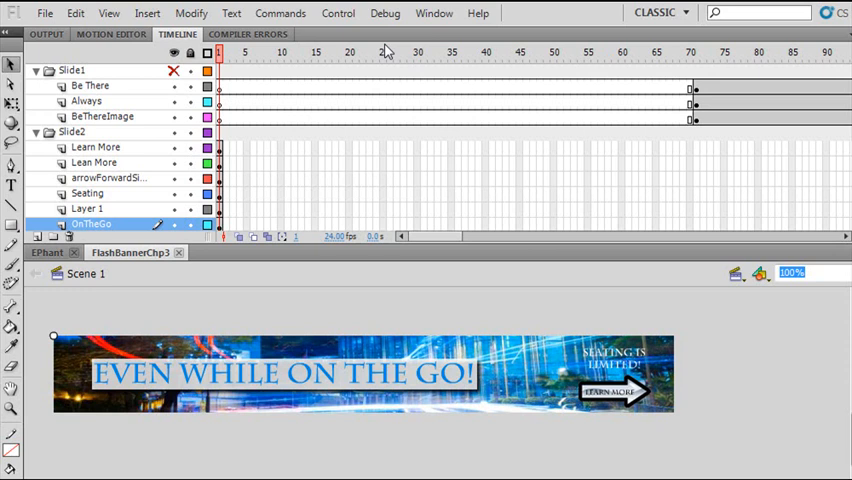
- Create a new Untitled-2 document from the 728 x 90 Leaderboard template
left_click(45, 13)
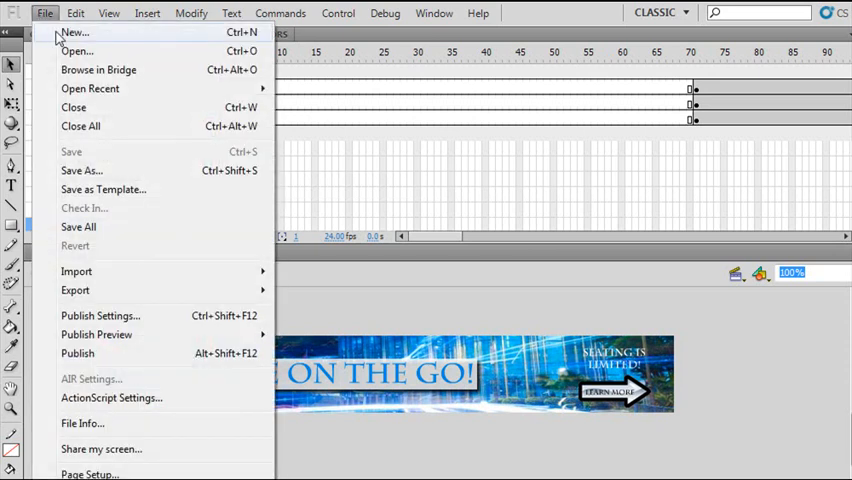
left_click(73, 32)
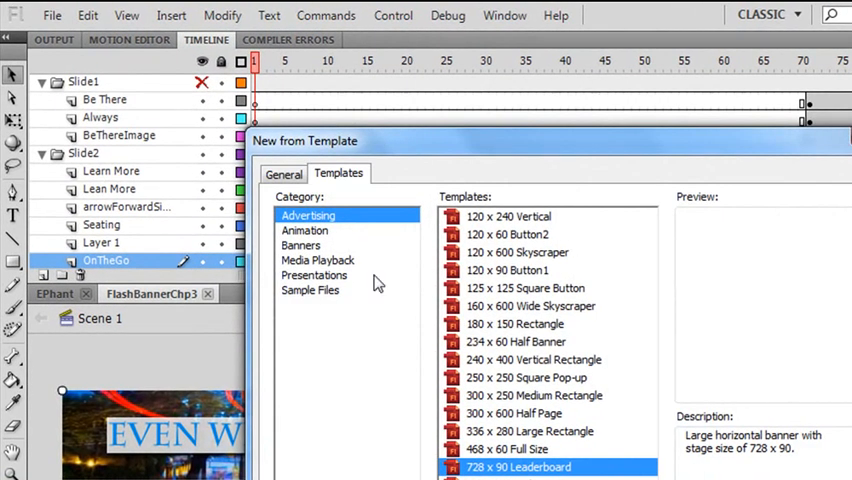
left_click(284, 173)
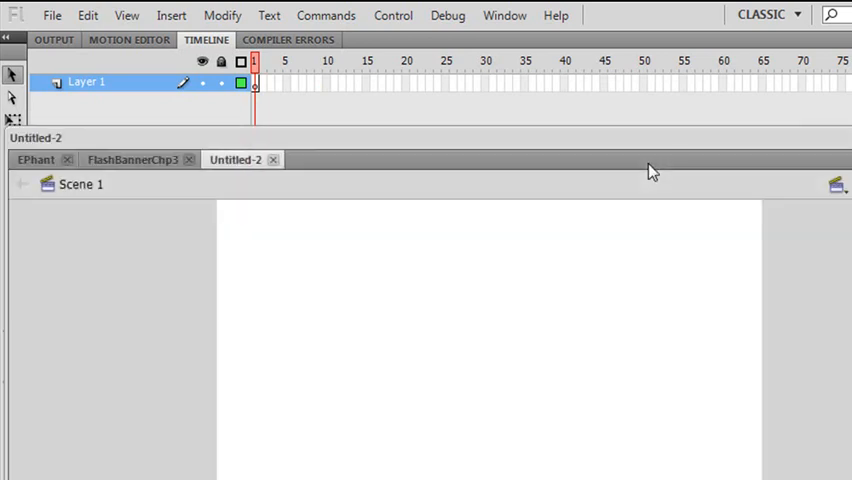
mouse_move(425, 165)
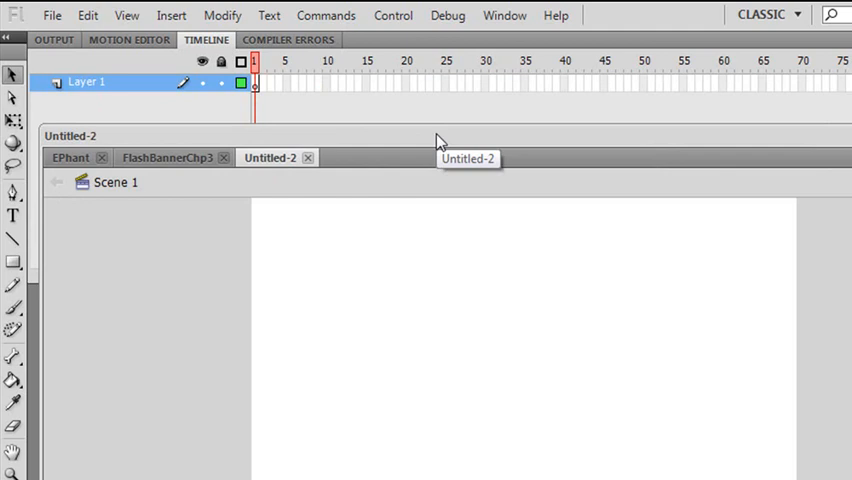
mouse_move(417, 138)
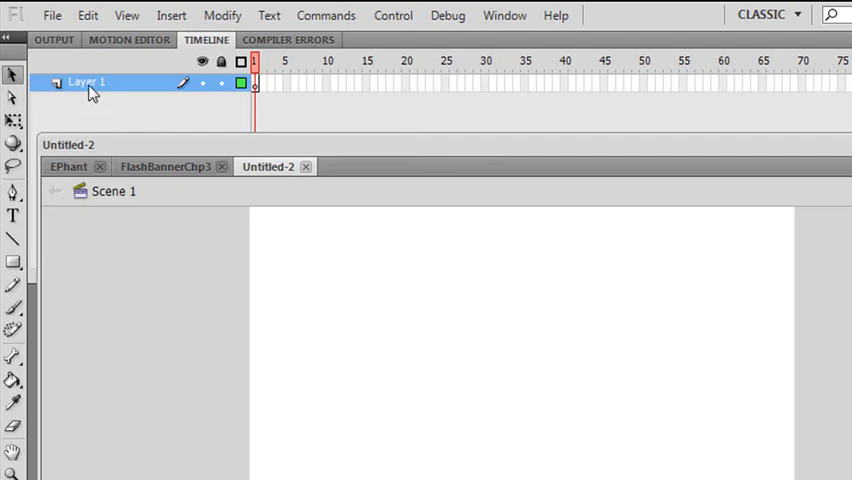
- Rename Layer 1 to 'ball' and draw a circle mid-stage with the Oval tool
type("ball")
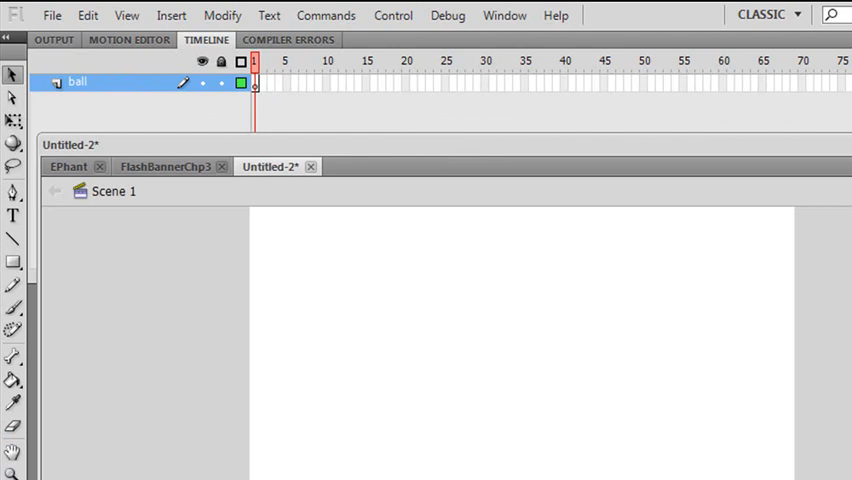
mouse_move(84, 382)
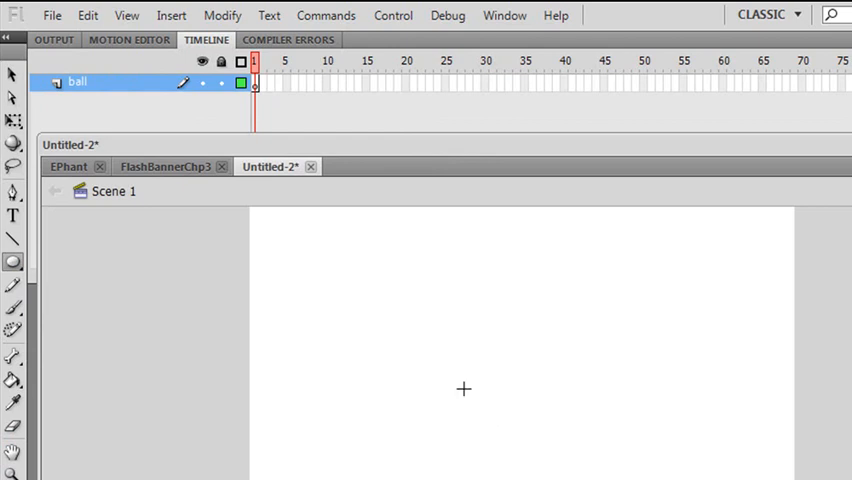
left_click(13, 261)
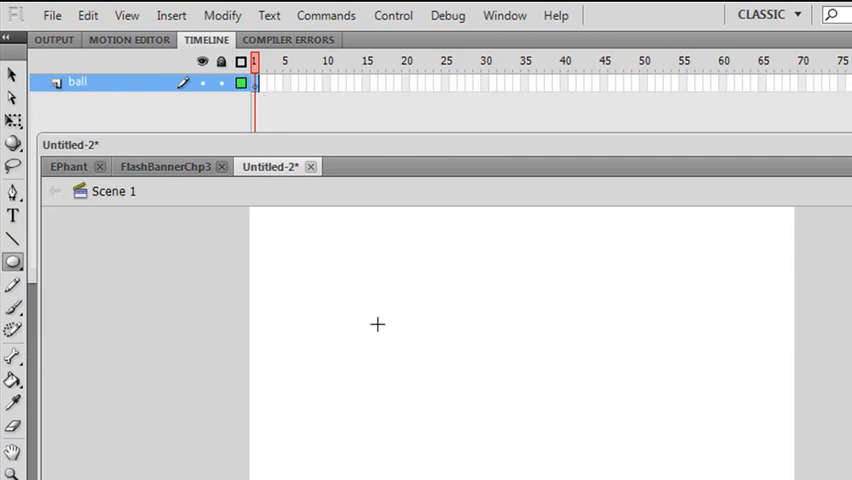
left_click_drag(378, 324, 475, 413)
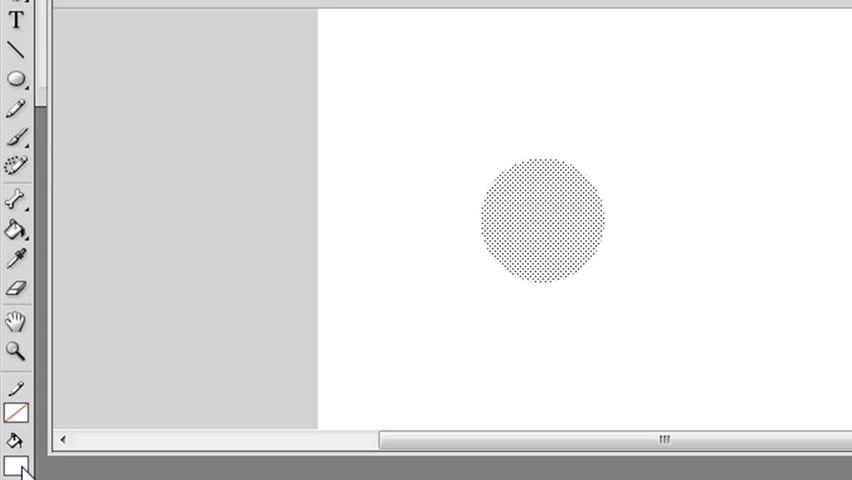
- Fill the circle with the red-to-black radial gradient and no stroke
left_click(14, 458)
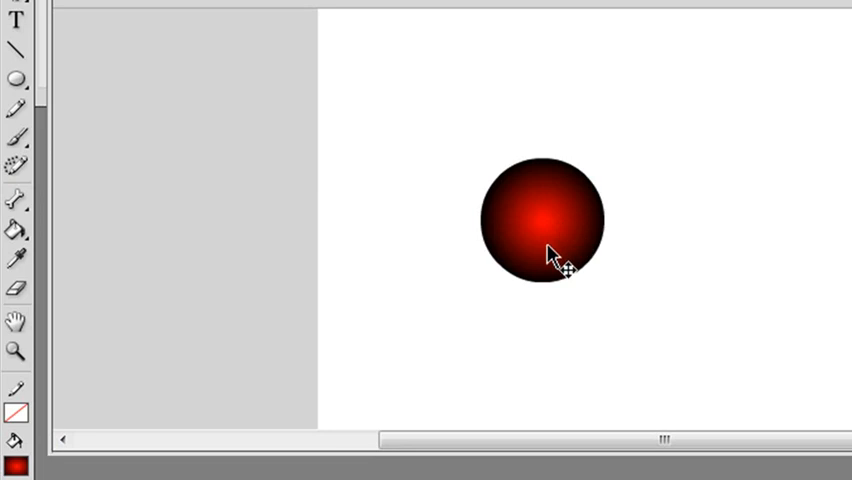
mouse_move(585, 108)
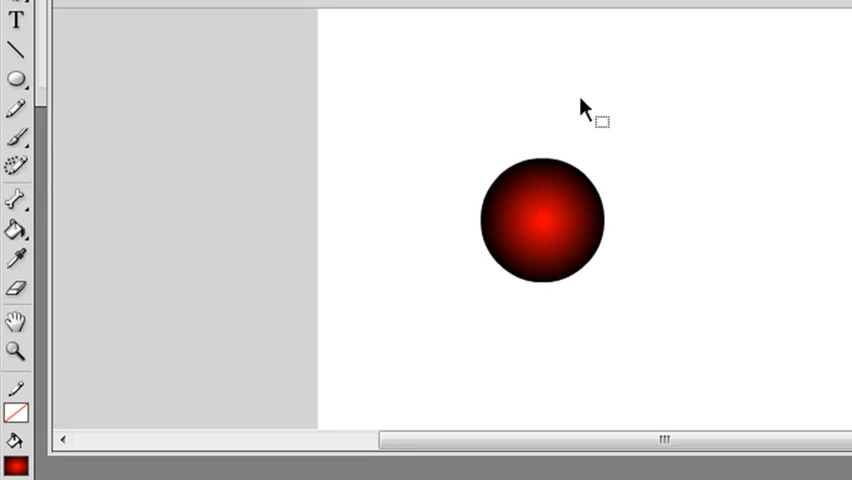
mouse_move(166, 378)
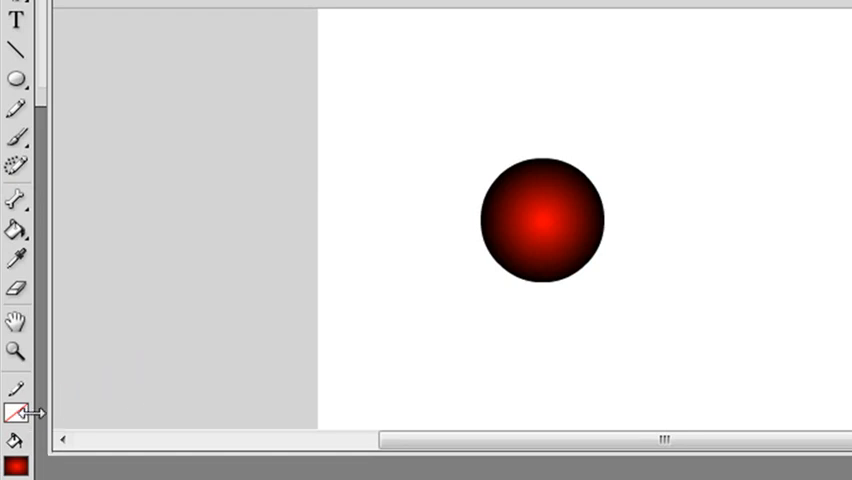
left_click(17, 412)
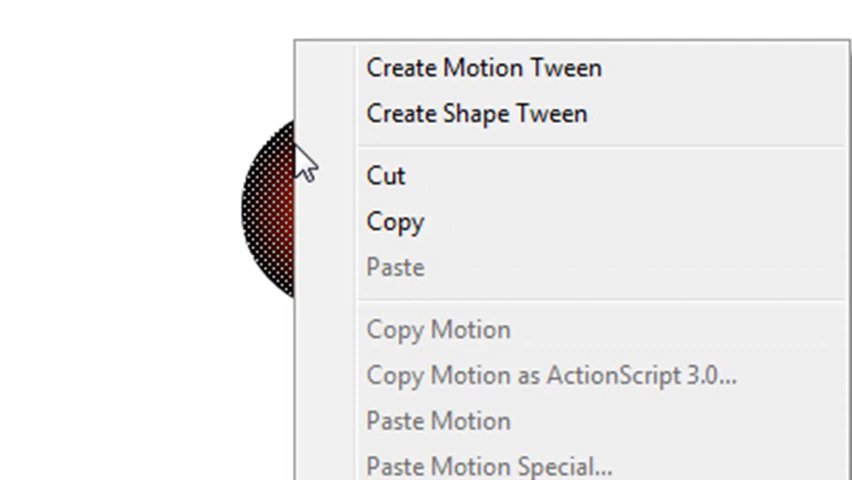
- Apply Create Motion Tween to the ball, accepting conversion to a symbol
left_click(483, 67)
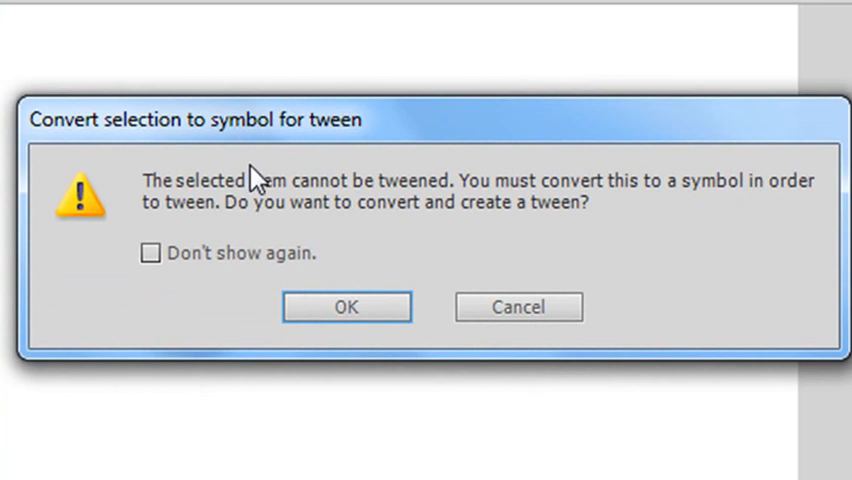
left_click(347, 306)
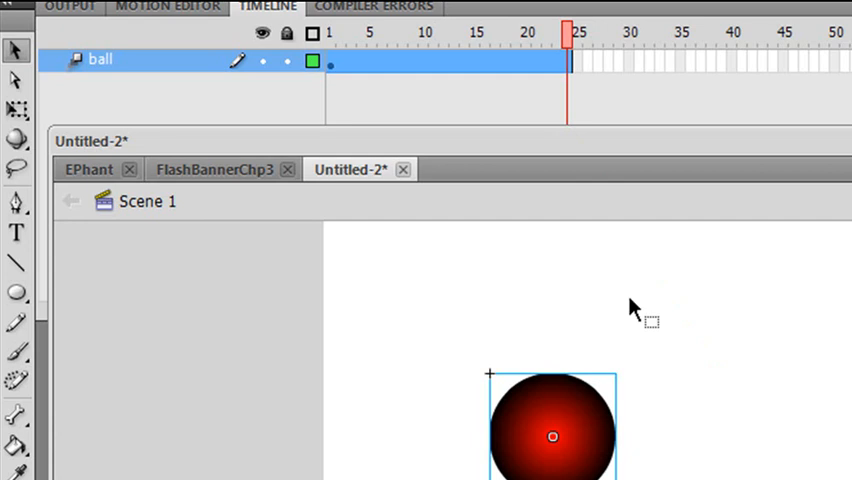
mouse_move(628, 310)
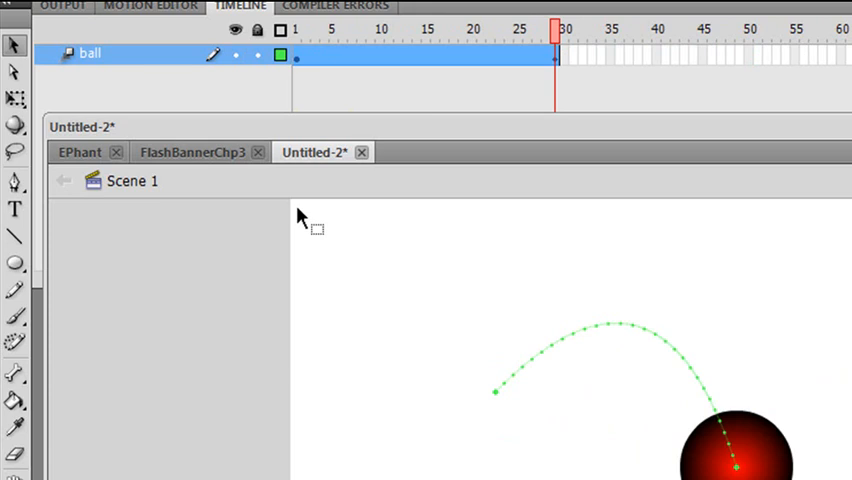
mouse_move(167, 222)
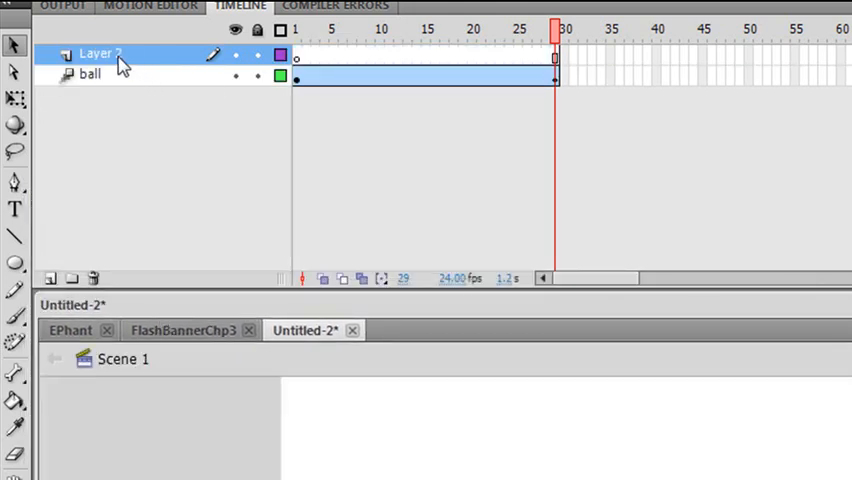
- Rename the new layer 'Square' and draw a gray square with the Rectangle tool
double_click(97, 54)
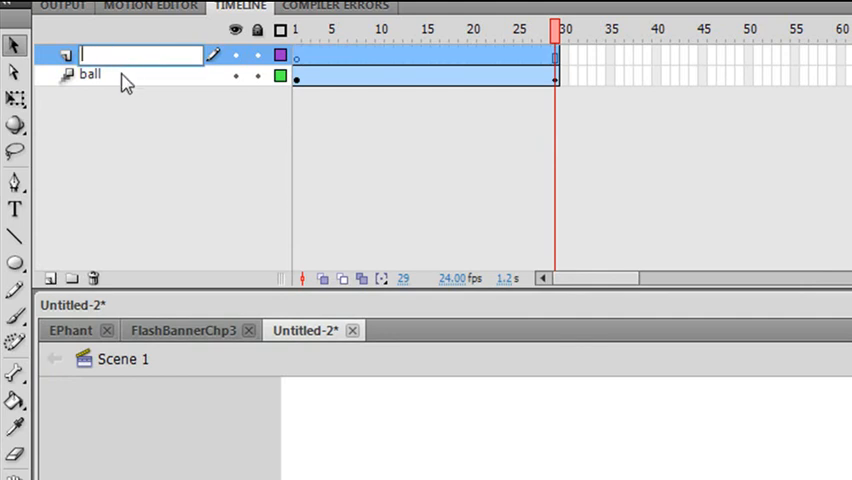
type("S")
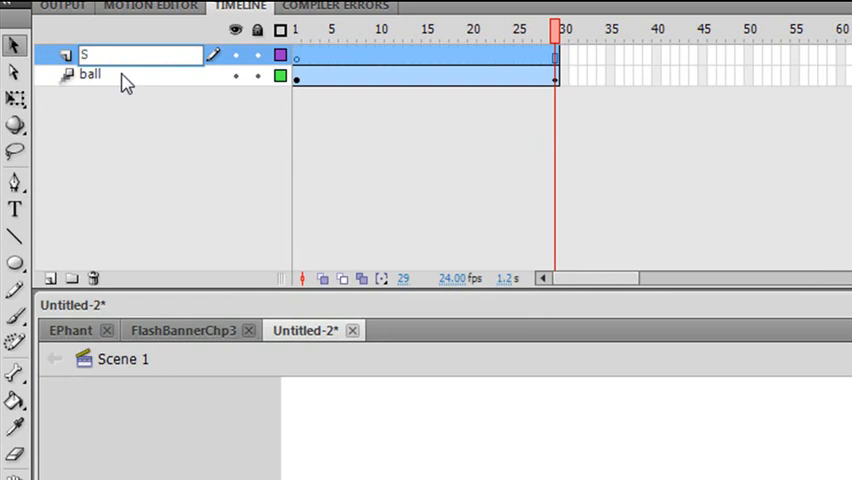
type("quare")
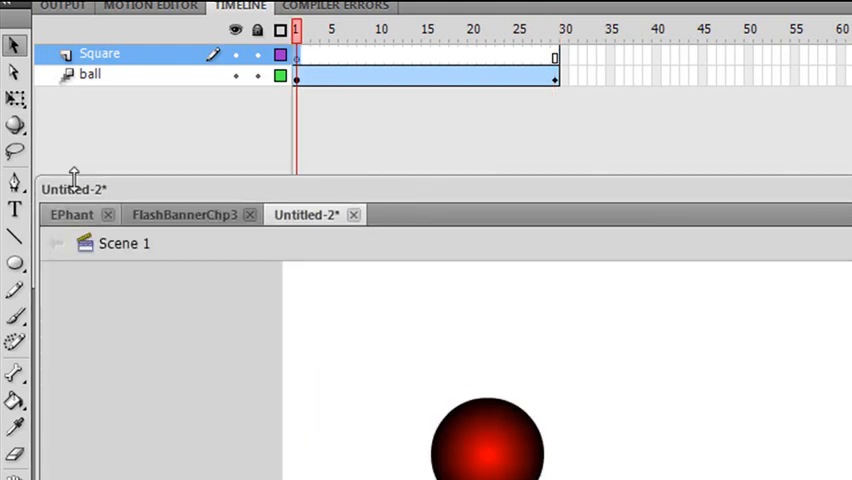
left_click(15, 262)
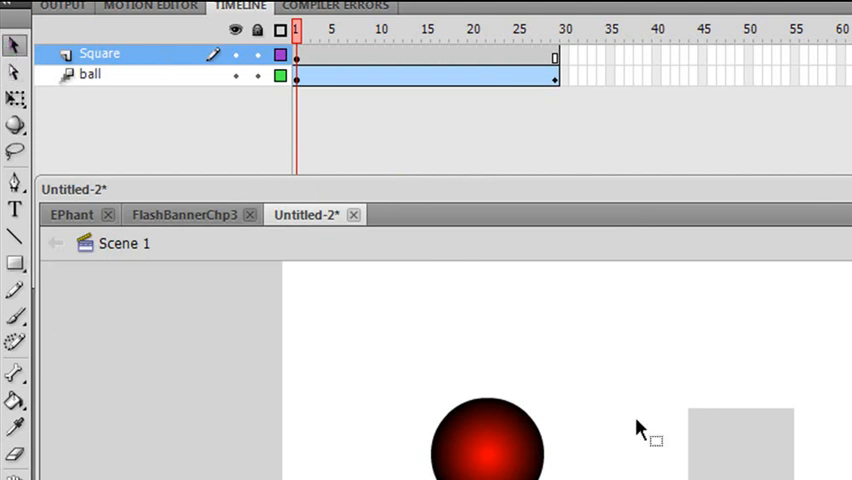
left_click(99, 53)
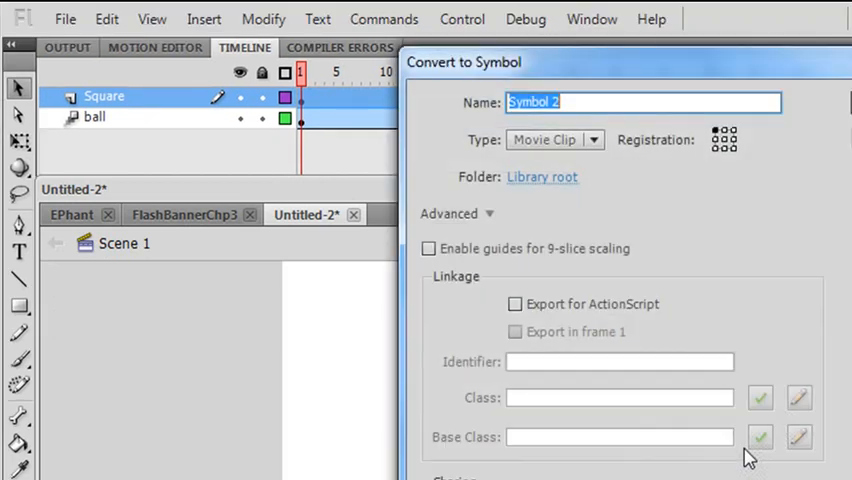
- Name the gray square's new symbol 'box'
type("b")
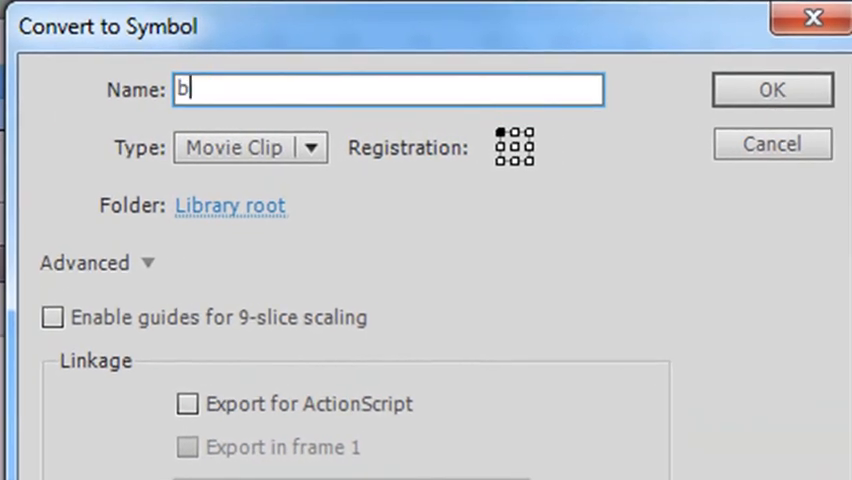
type("ox")
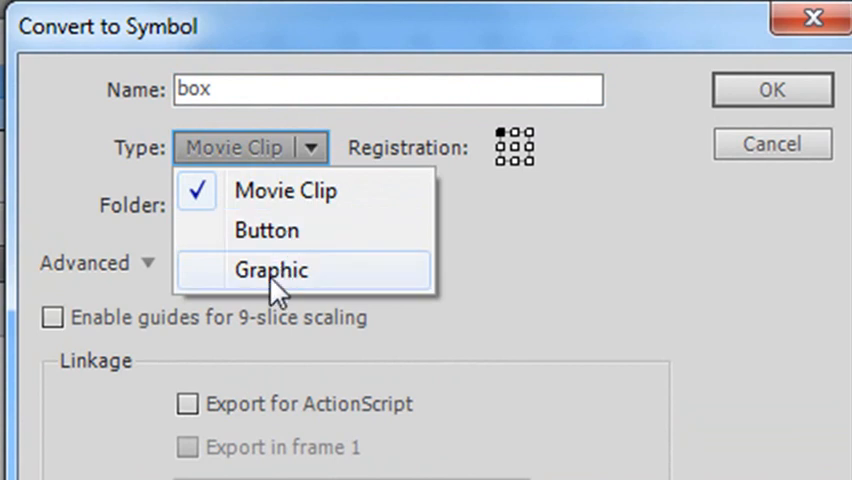
mouse_move(290, 195)
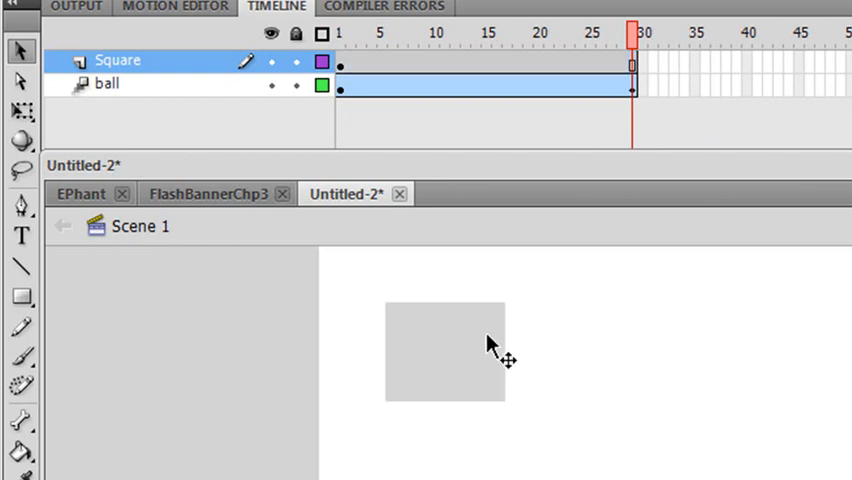
- Add a motion tween to the box symbol via its context menu
right_click(445, 355)
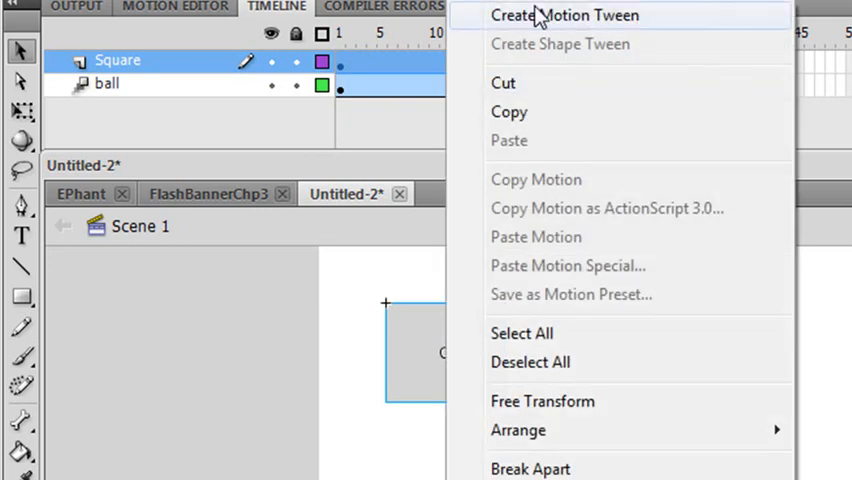
left_click(563, 15)
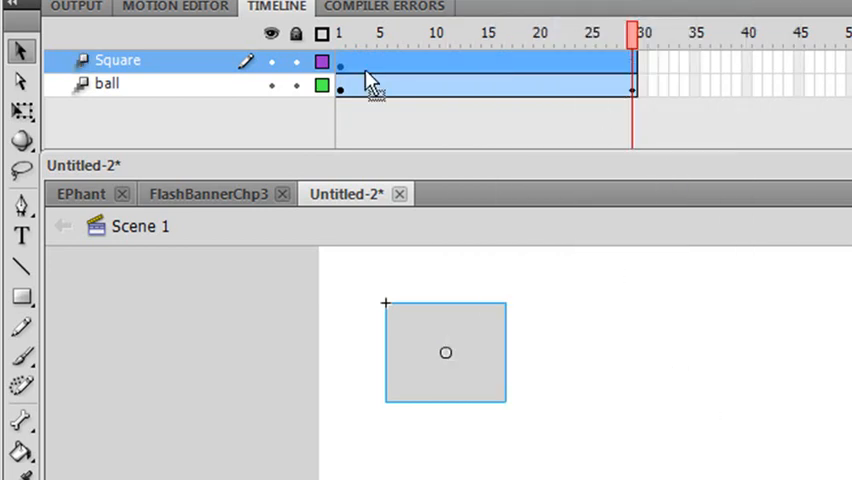